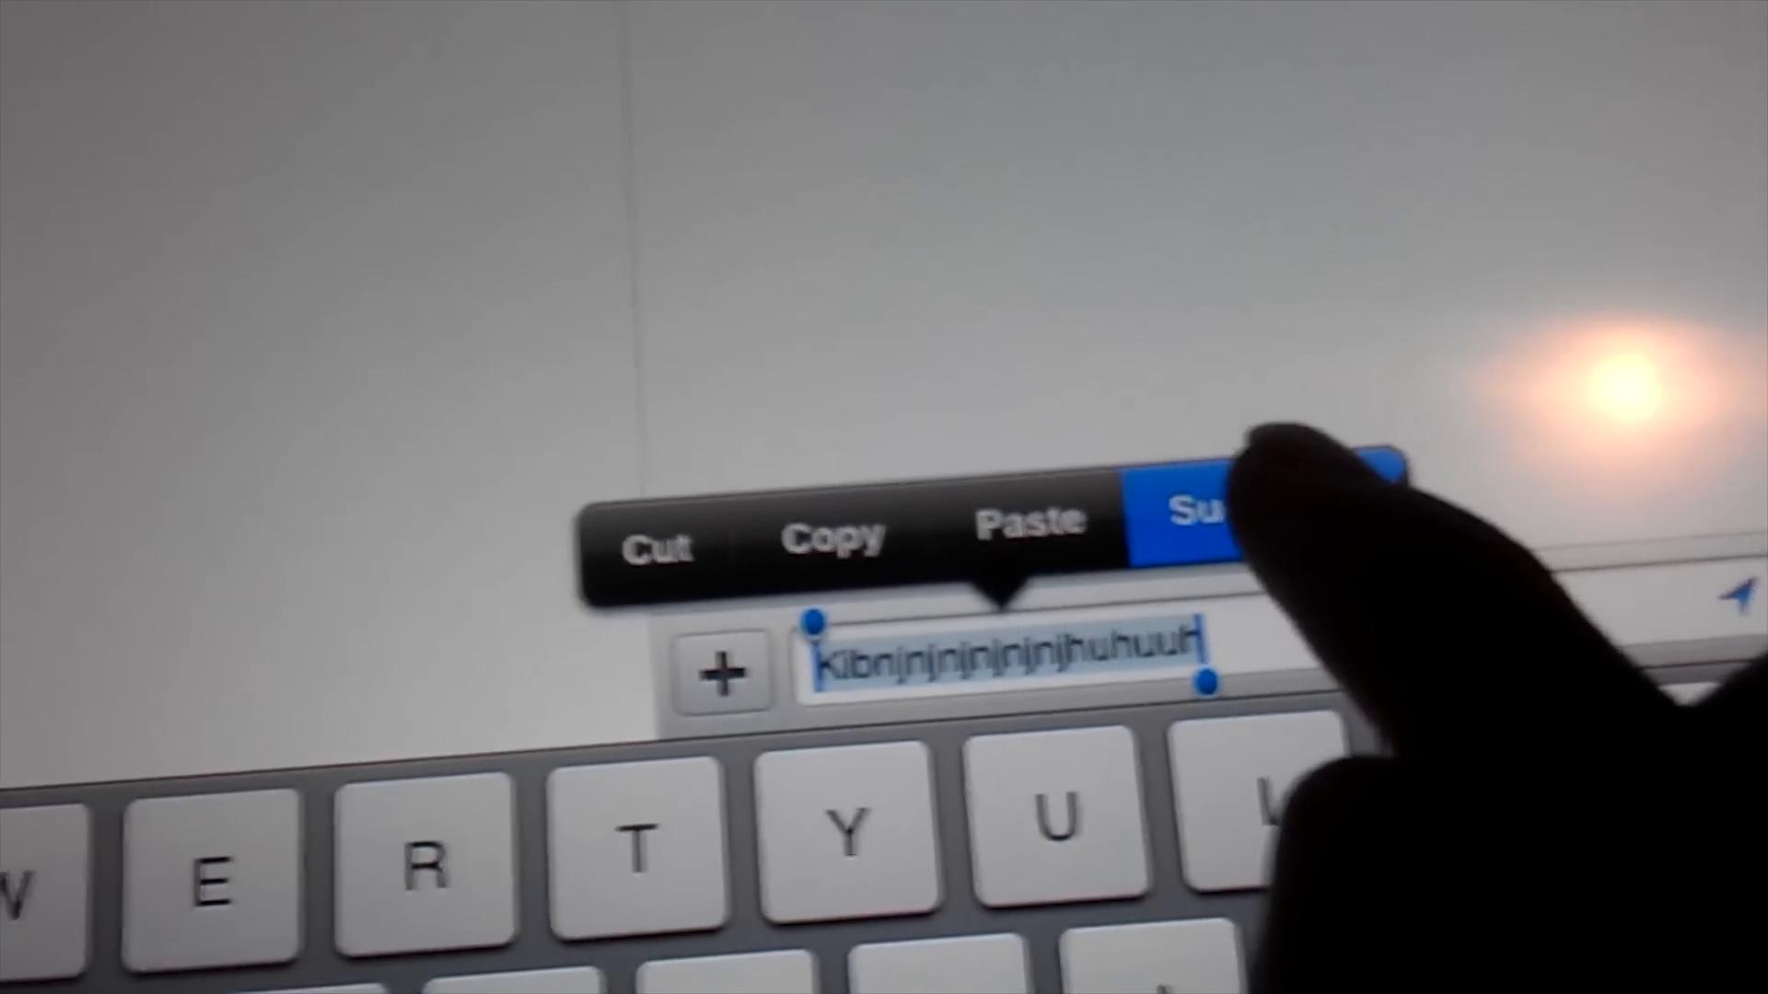
- Request spelling suggestions for 'Kibnjnjnjnjnjhuhuuh', which returns No Replacements Found
{"action": "left_click", "coordinate": [1189, 513]}
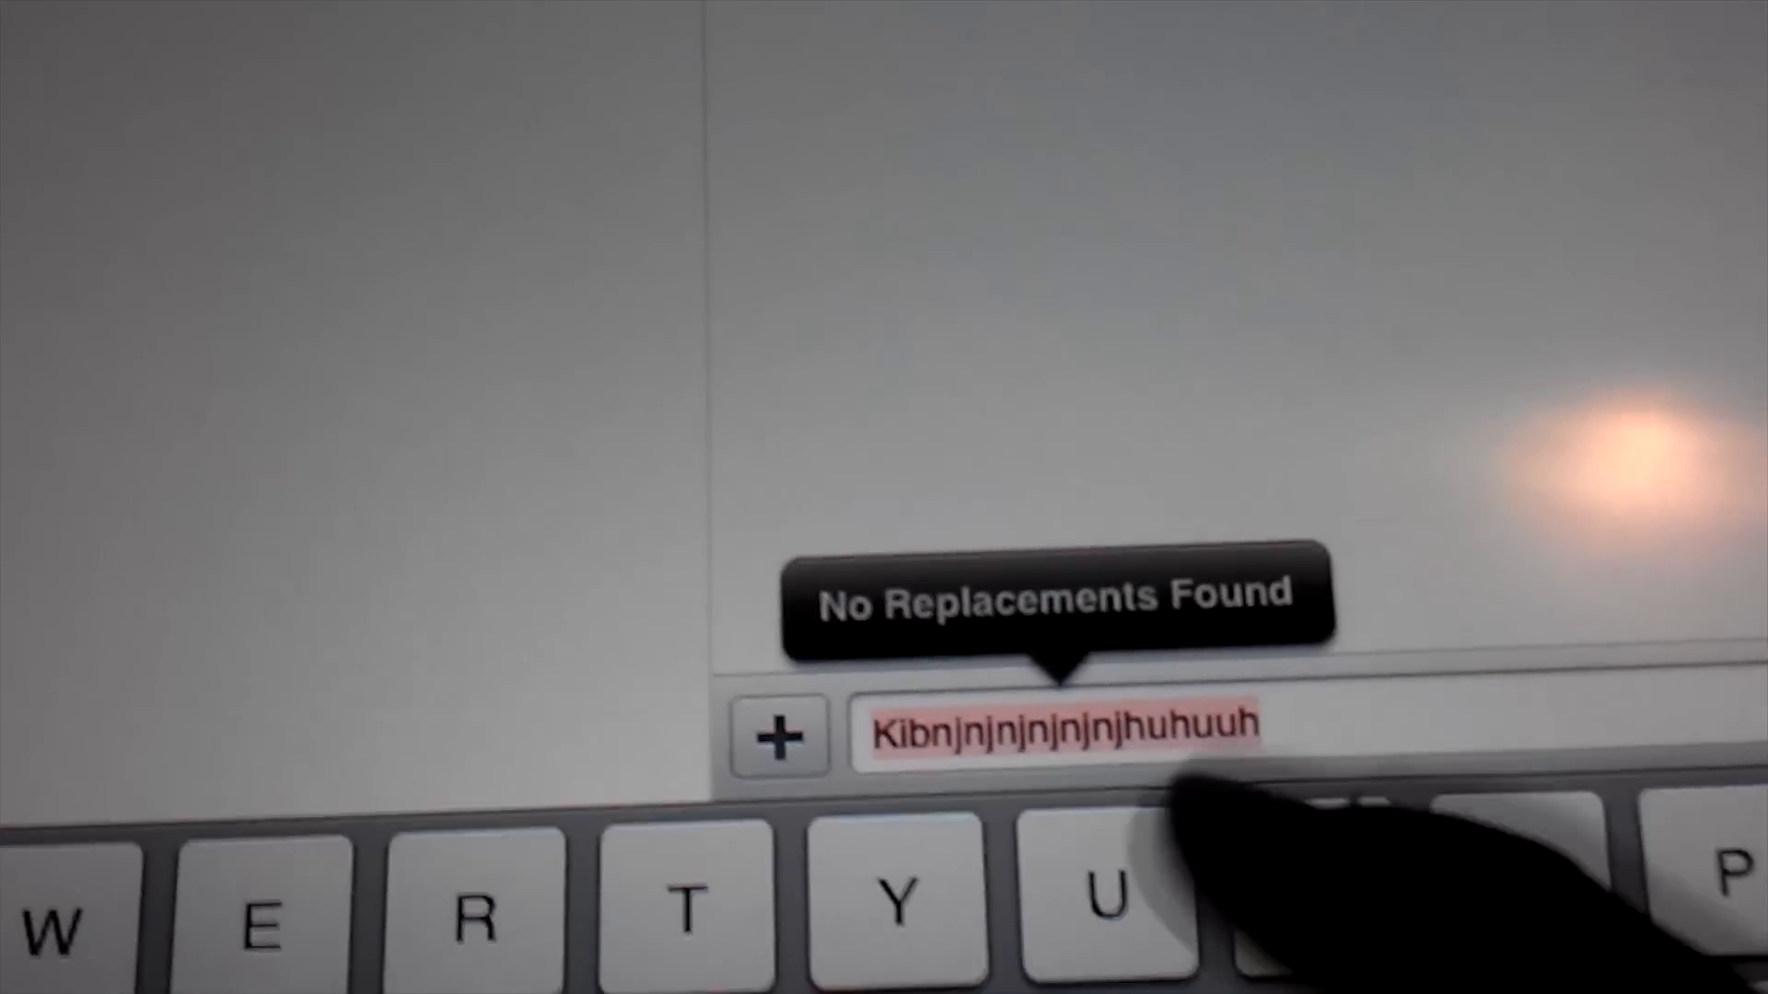